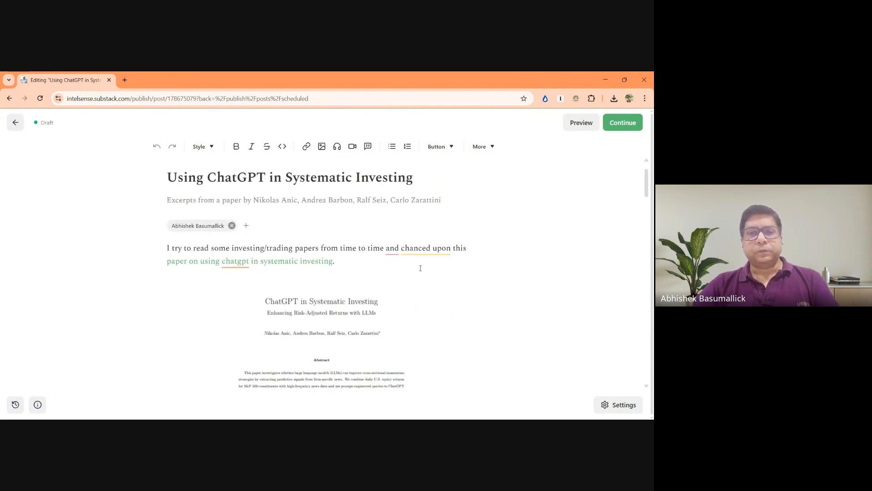
{"action": "scroll", "scroll_direction": "down", "scroll_amount": 3}
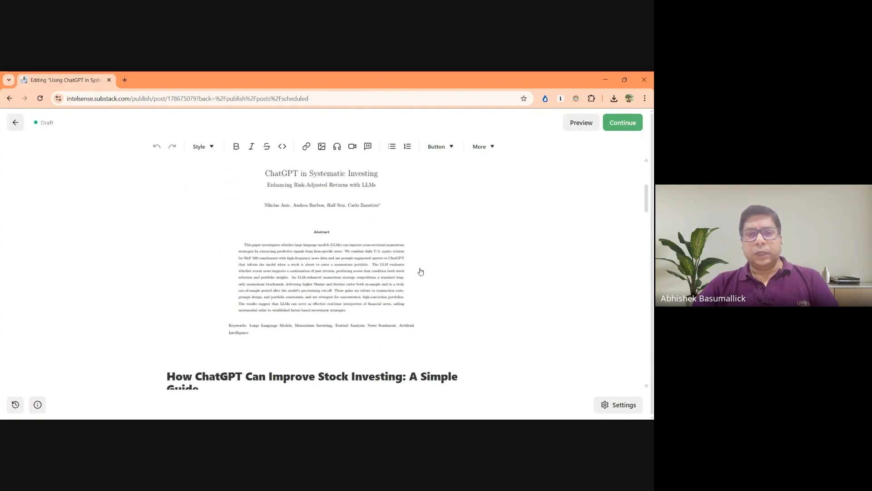
{"action": "mouse_move", "coordinate": [282, 197]}
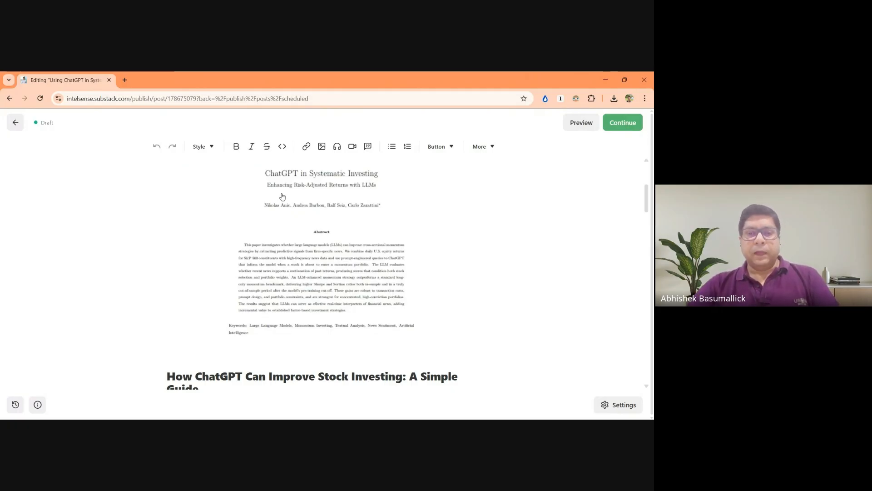
{"action": "scroll", "scroll_direction": "up", "scroll_amount": 3}
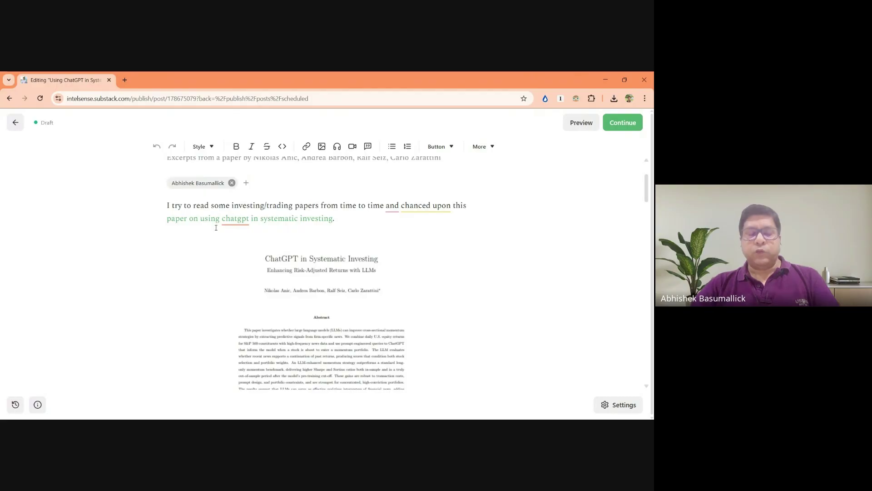
{"action": "mouse_move", "coordinate": [224, 265]}
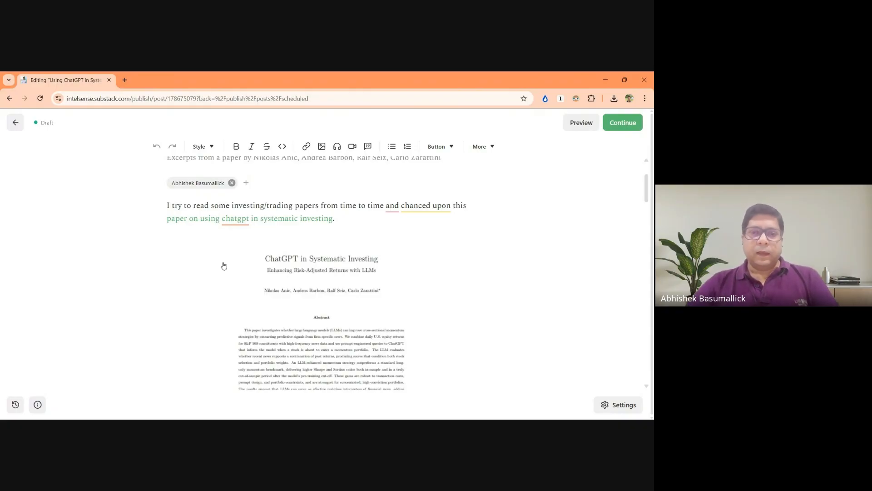
{"action": "scroll", "scroll_direction": "down", "scroll_amount": 3}
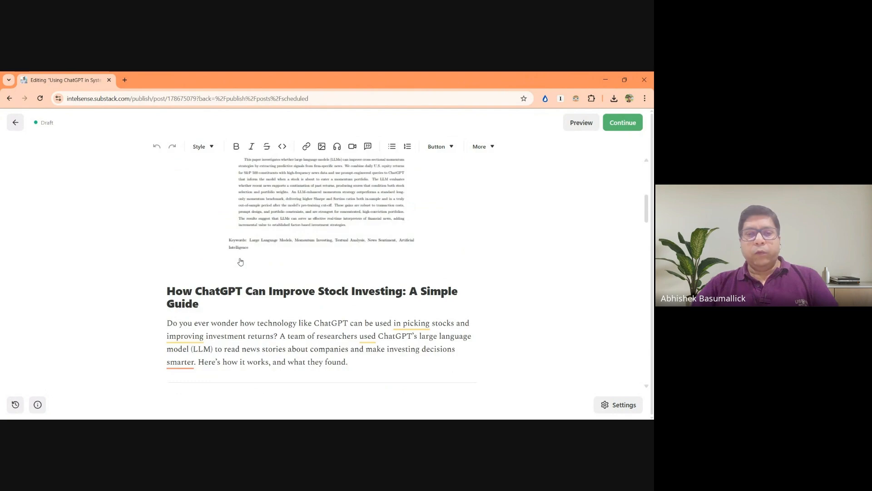
{"action": "scroll", "scroll_direction": "down", "scroll_amount": 3}
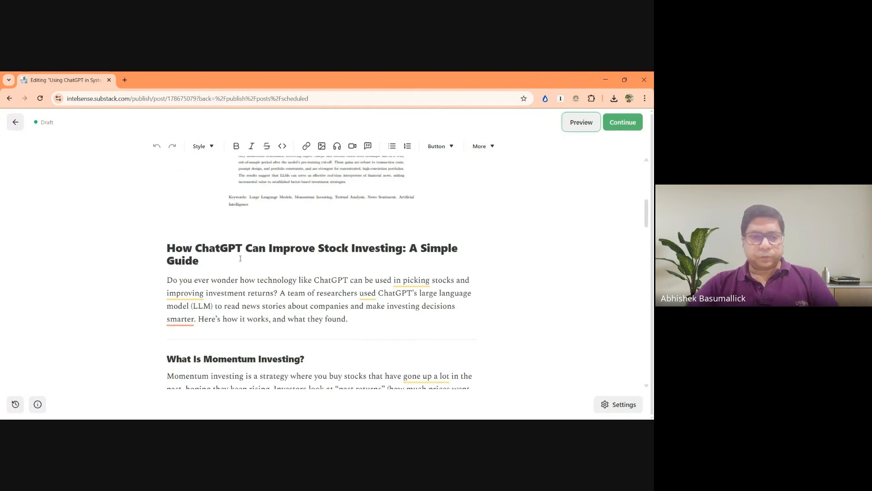
{"action": "scroll", "scroll_direction": "down", "scroll_amount": 3}
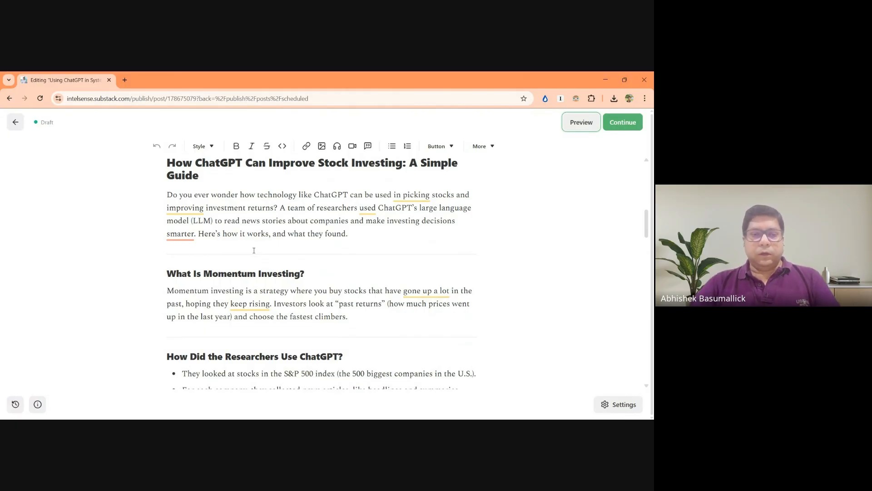
{"action": "scroll", "scroll_direction": "down", "scroll_amount": 3}
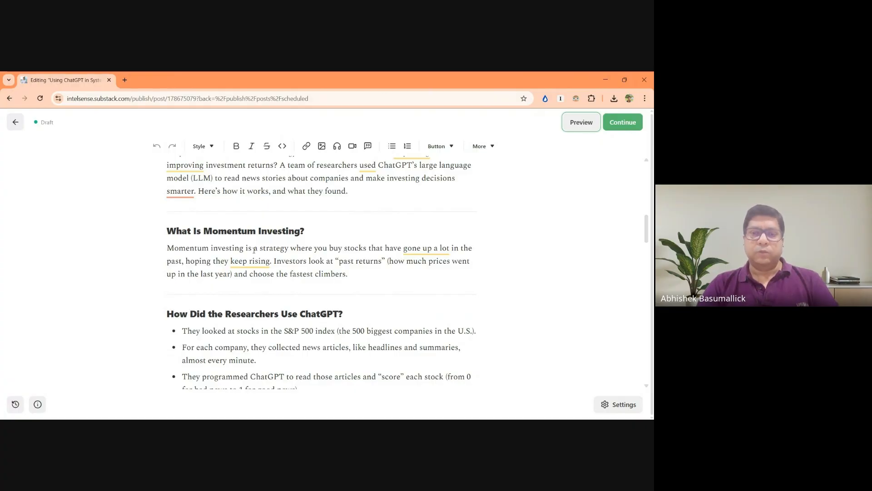
{"action": "scroll", "scroll_direction": "down", "scroll_amount": 3}
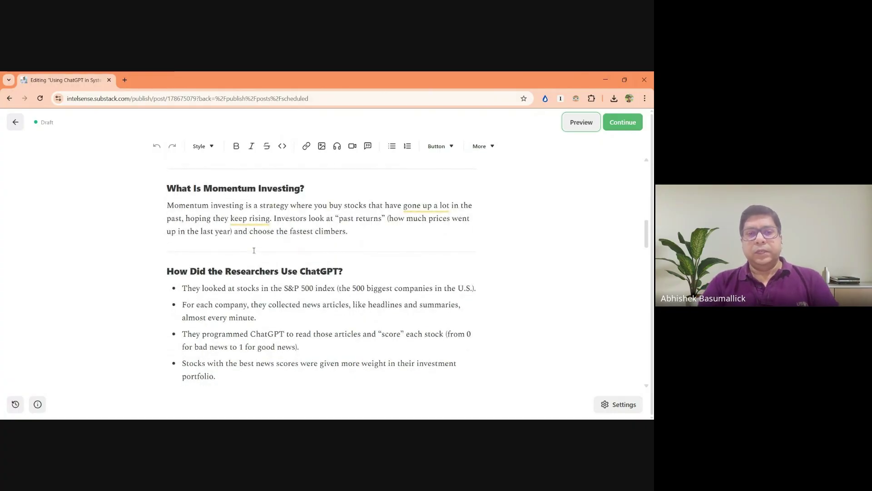
{"action": "scroll", "scroll_direction": "down", "scroll_amount": 3}
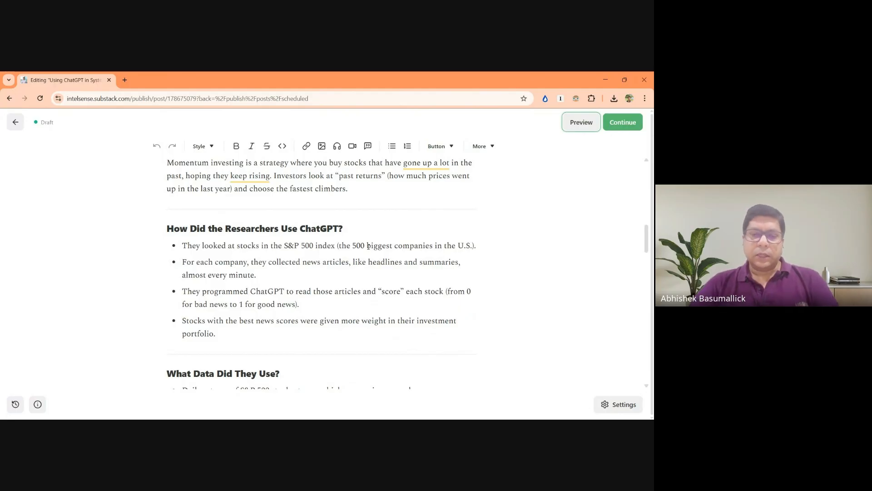
{"action": "scroll", "scroll_direction": "down", "scroll_amount": 3}
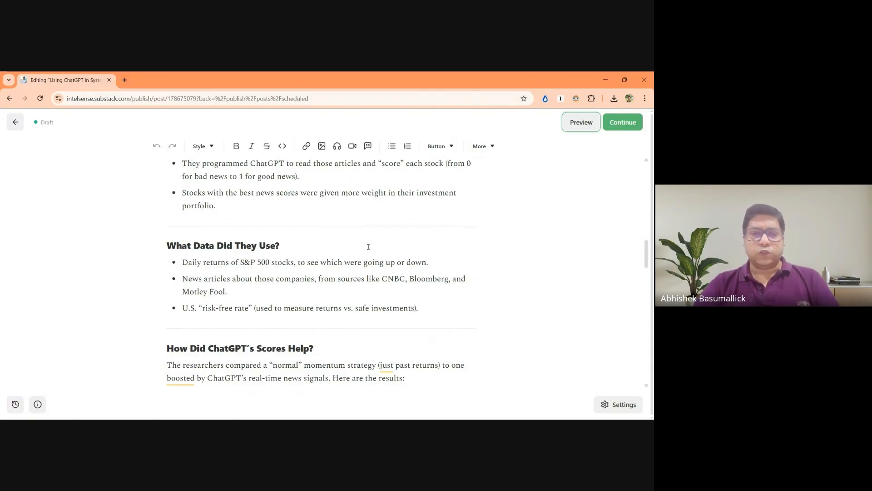
{"action": "scroll", "scroll_direction": "down", "scroll_amount": 3}
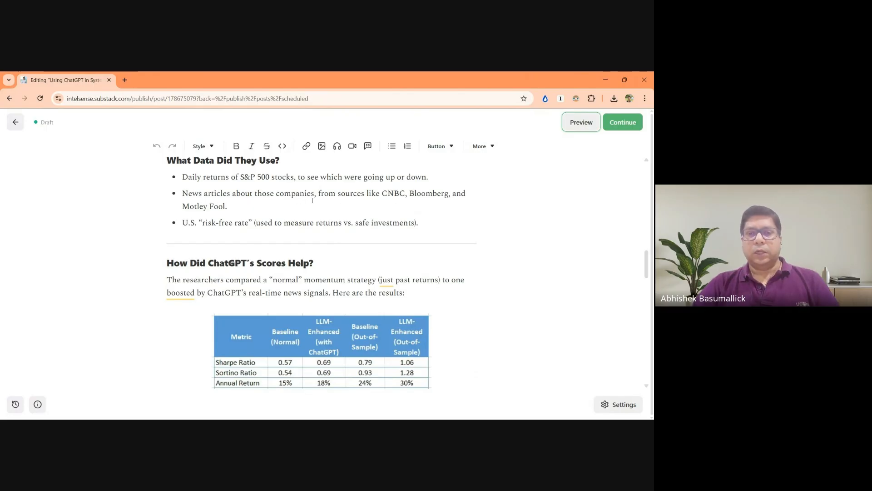
{"action": "mouse_move", "coordinate": [488, 203]}
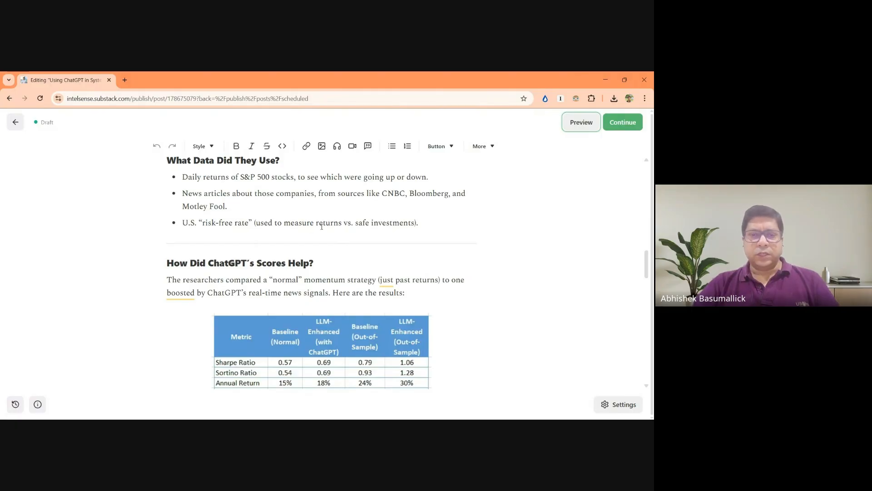
{"action": "scroll", "scroll_direction": "down", "scroll_amount": 3}
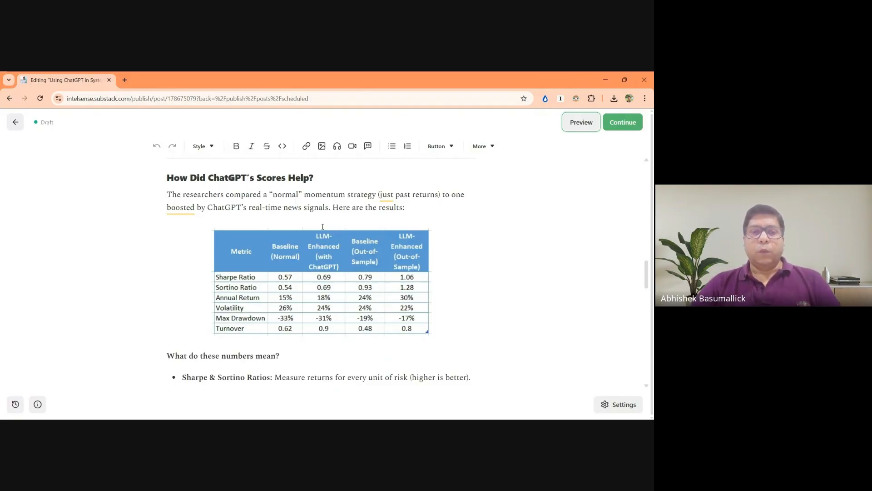
{"action": "scroll", "scroll_direction": "down", "scroll_amount": 3}
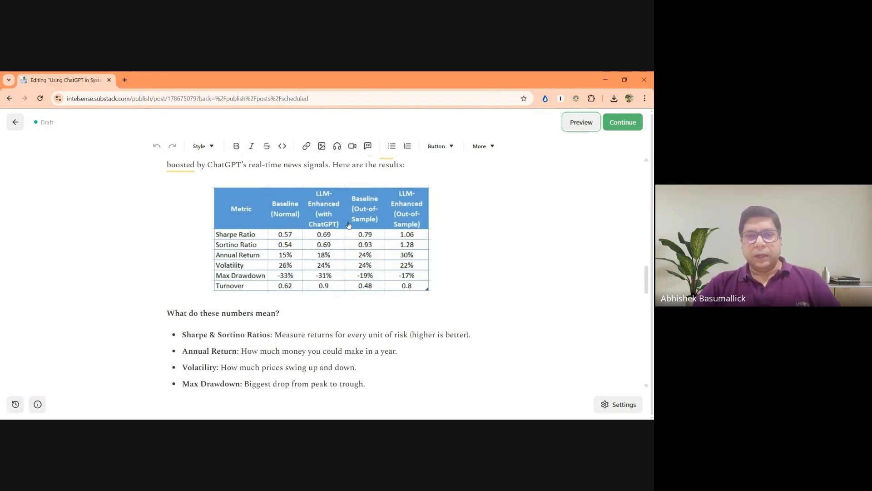
{"action": "mouse_move", "coordinate": [403, 322]}
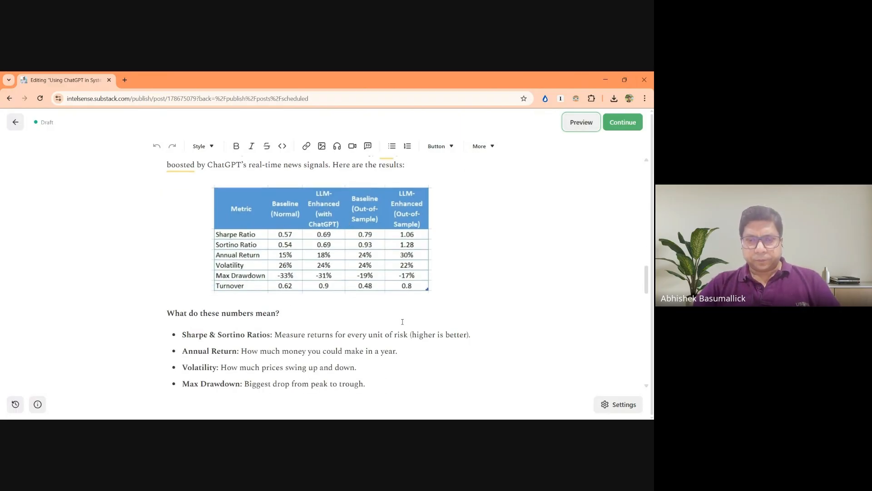
{"action": "mouse_move", "coordinate": [454, 217]}
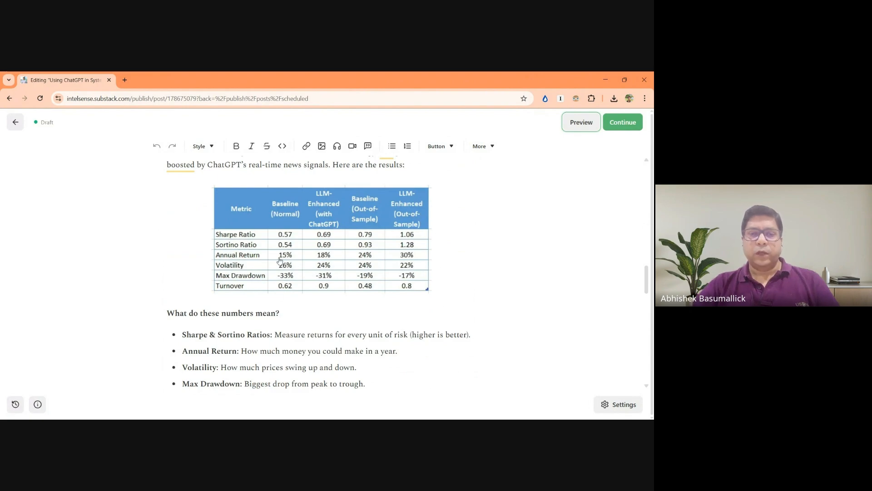
{"action": "mouse_move", "coordinate": [293, 209]}
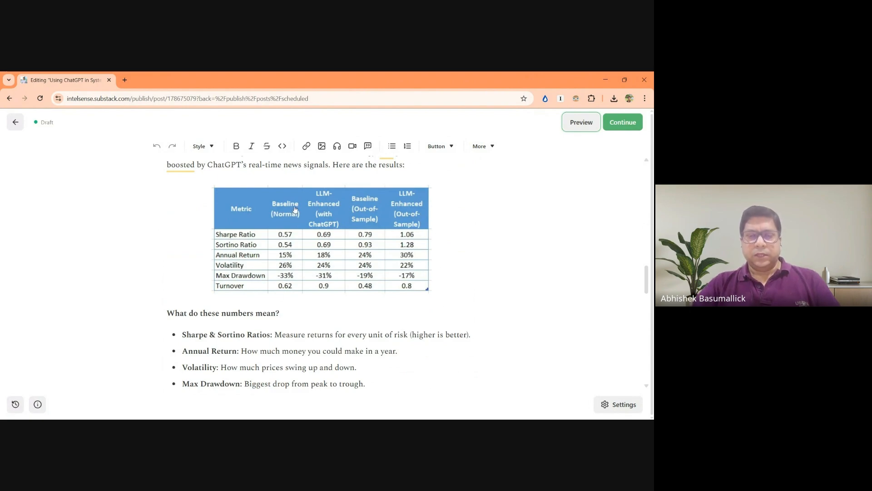
{"action": "mouse_move", "coordinate": [325, 212]}
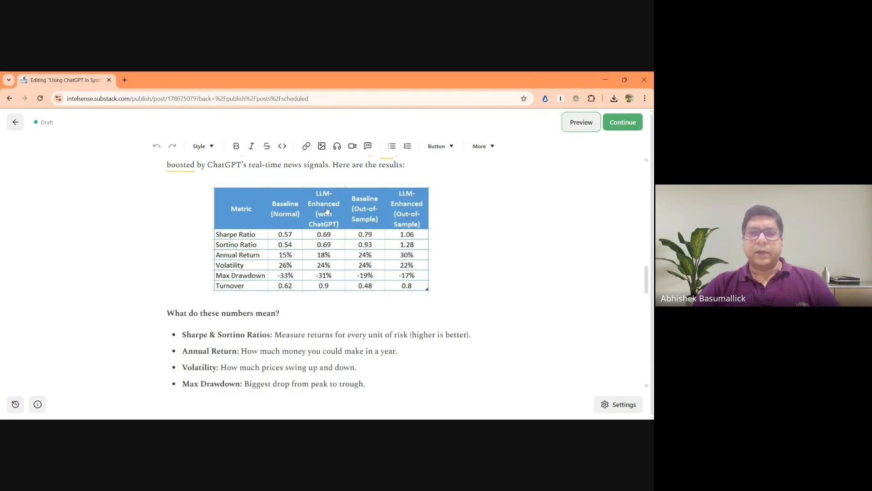
{"action": "mouse_move", "coordinate": [331, 220]}
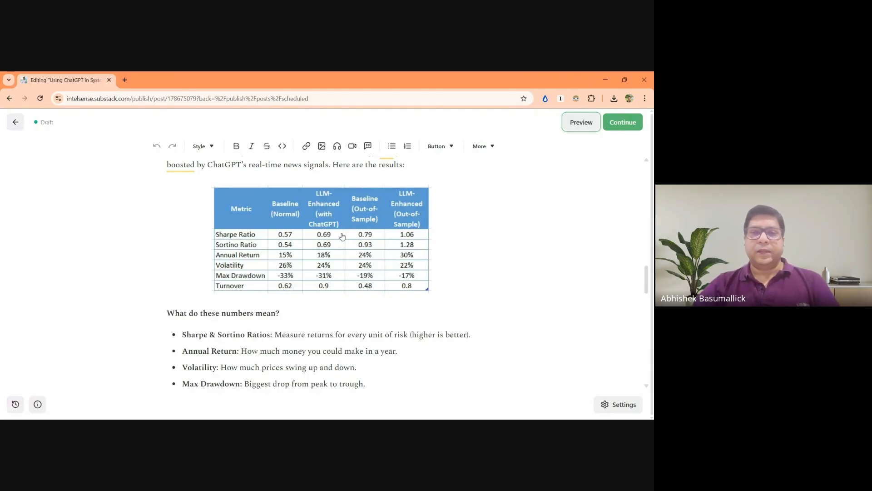
{"action": "mouse_move", "coordinate": [355, 257]}
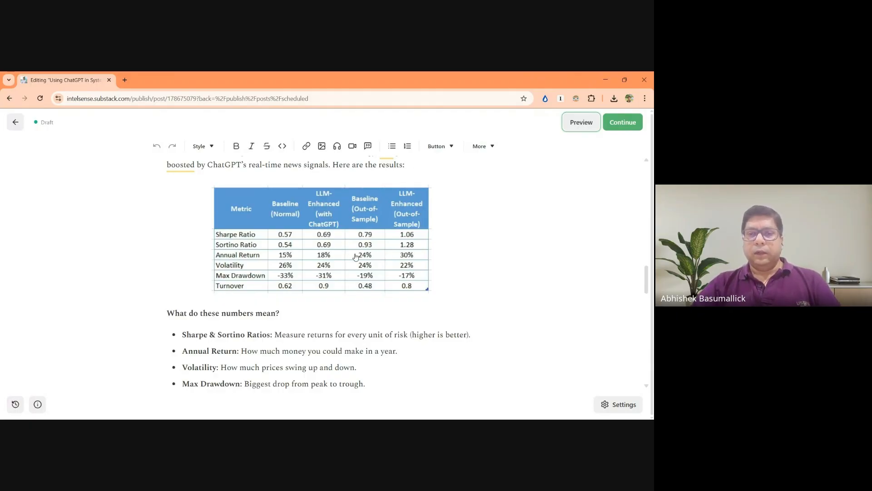
{"action": "mouse_move", "coordinate": [383, 220]}
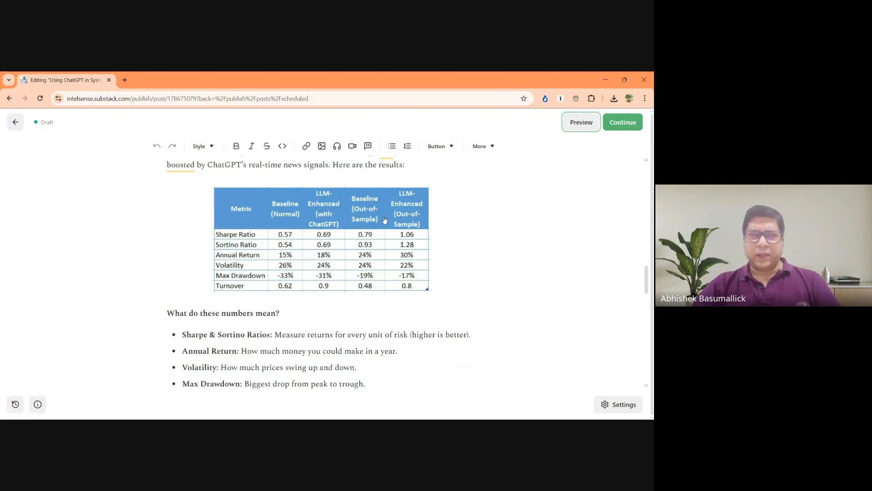
{"action": "scroll", "scroll_direction": "down", "scroll_amount": 3}
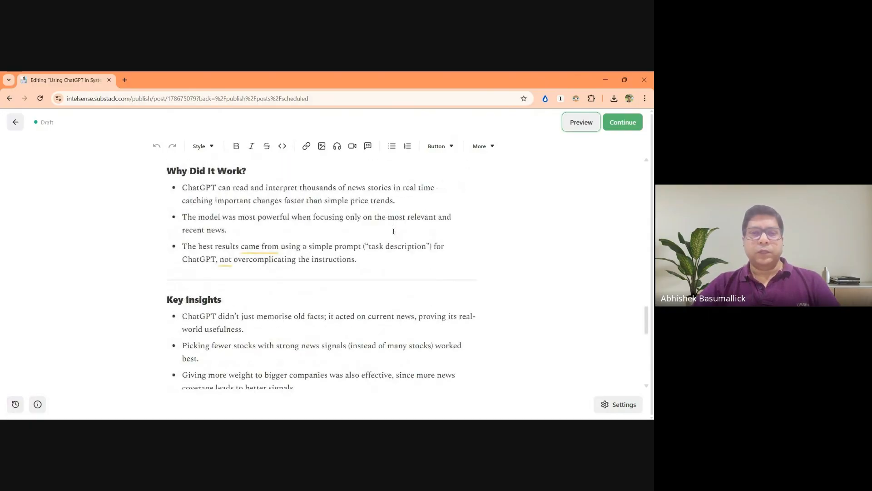
{"action": "scroll", "scroll_direction": "down", "scroll_amount": 3}
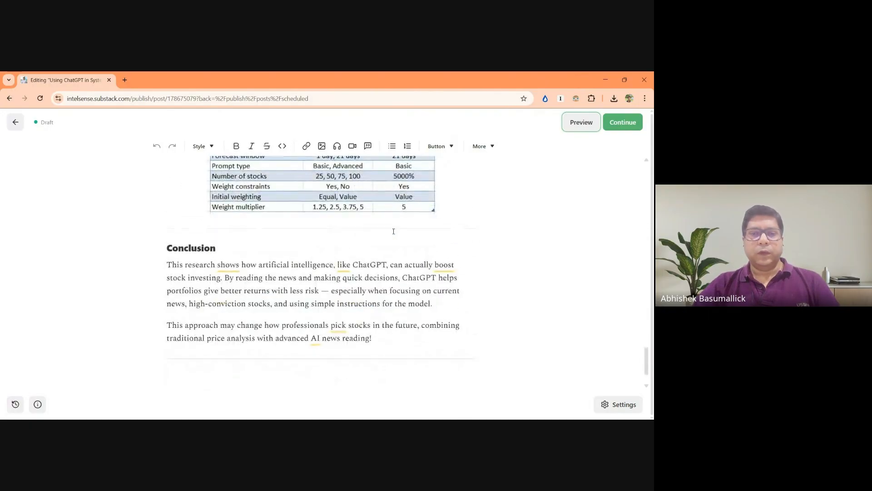
{"action": "scroll", "scroll_direction": "up", "scroll_amount": 3}
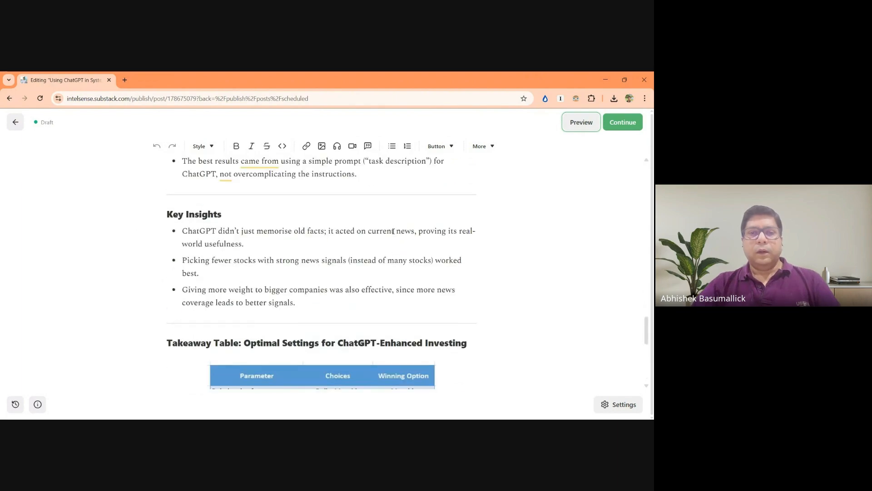
{"action": "scroll", "scroll_direction": "down", "scroll_amount": 3}
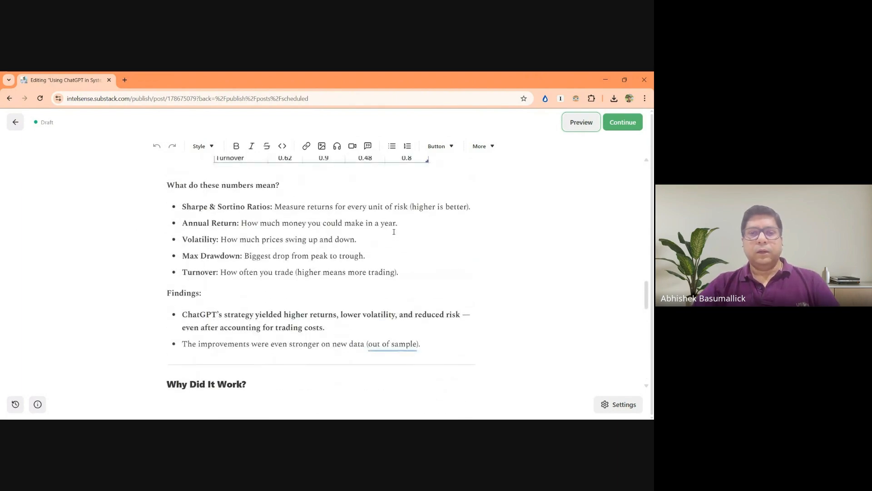
{"action": "scroll", "scroll_direction": "up", "scroll_amount": 3}
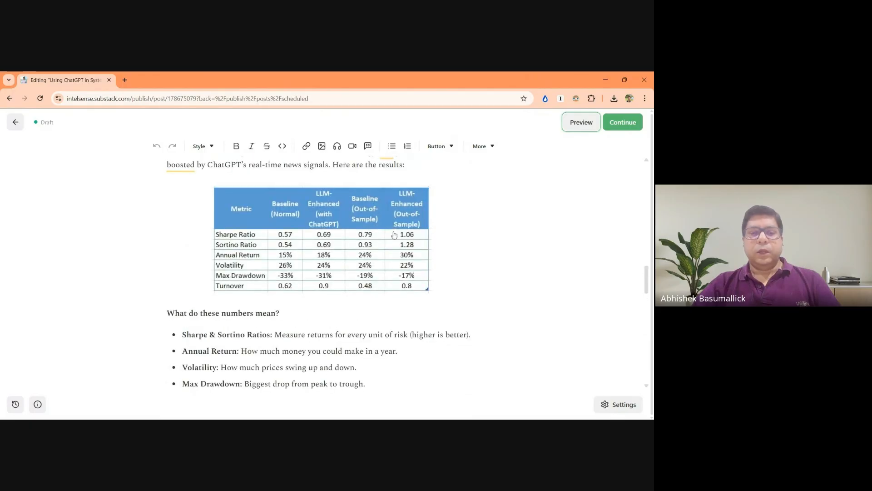
{"action": "scroll", "scroll_direction": "up", "scroll_amount": 3}
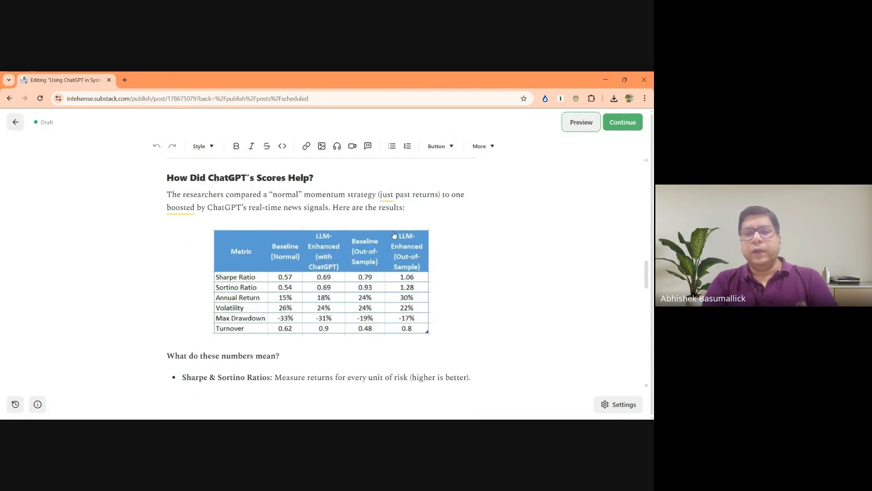
{"action": "mouse_move", "coordinate": [365, 305]}
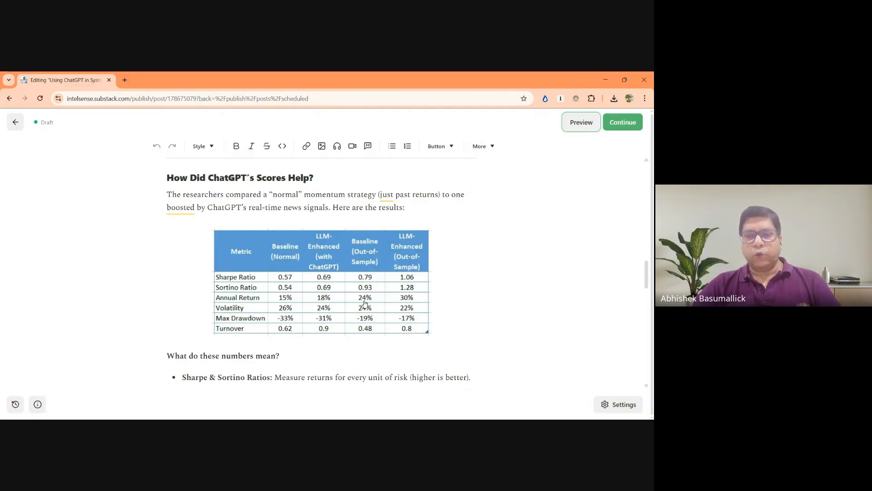
{"action": "mouse_move", "coordinate": [334, 305]}
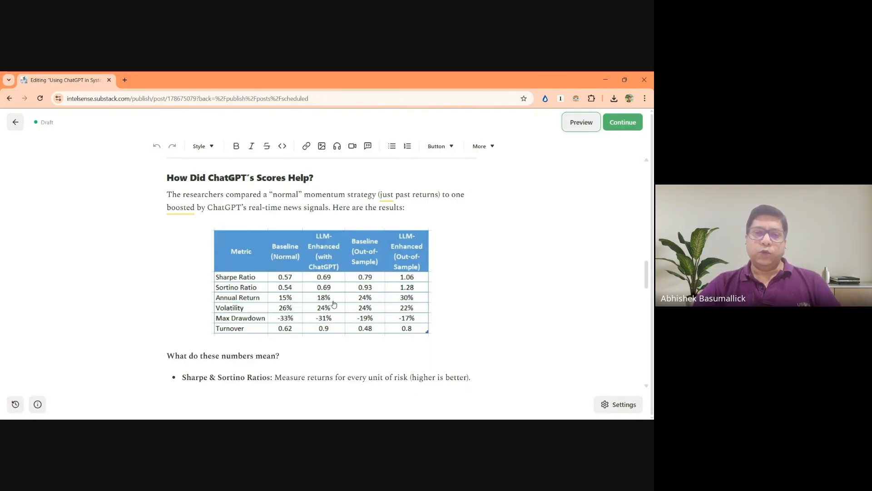
{"action": "mouse_move", "coordinate": [328, 302]}
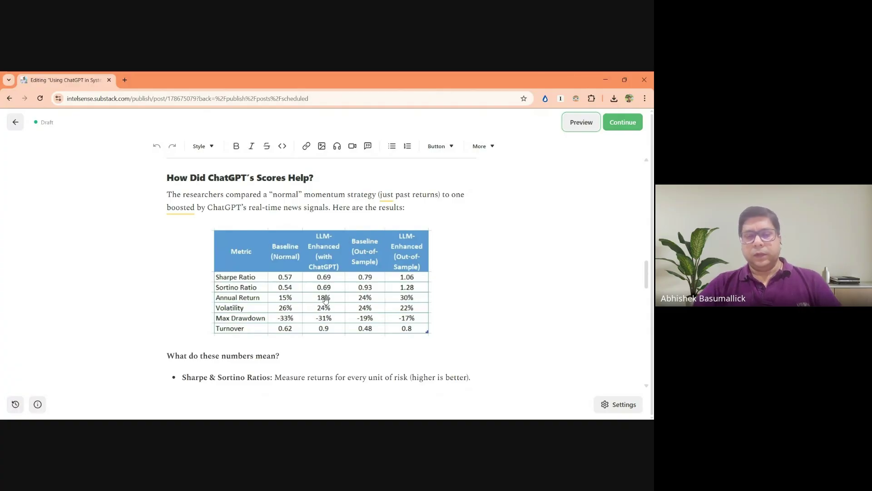
{"action": "mouse_move", "coordinate": [285, 304]}
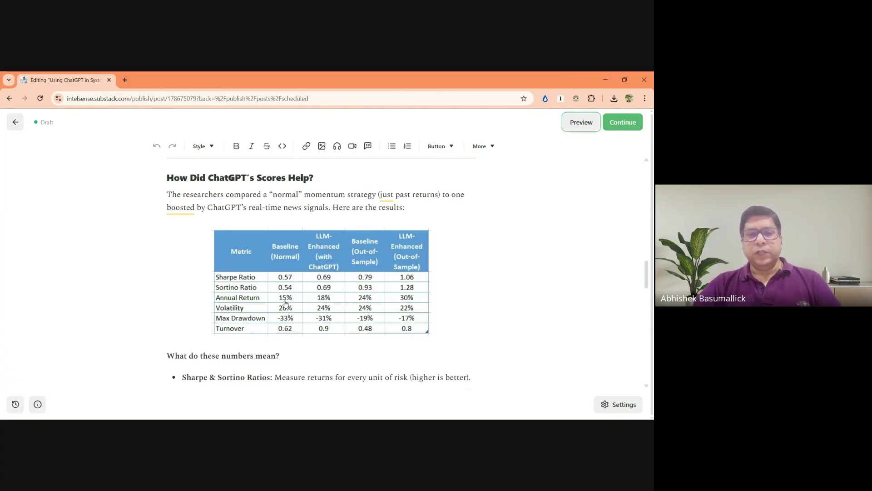
{"action": "mouse_move", "coordinate": [280, 305]}
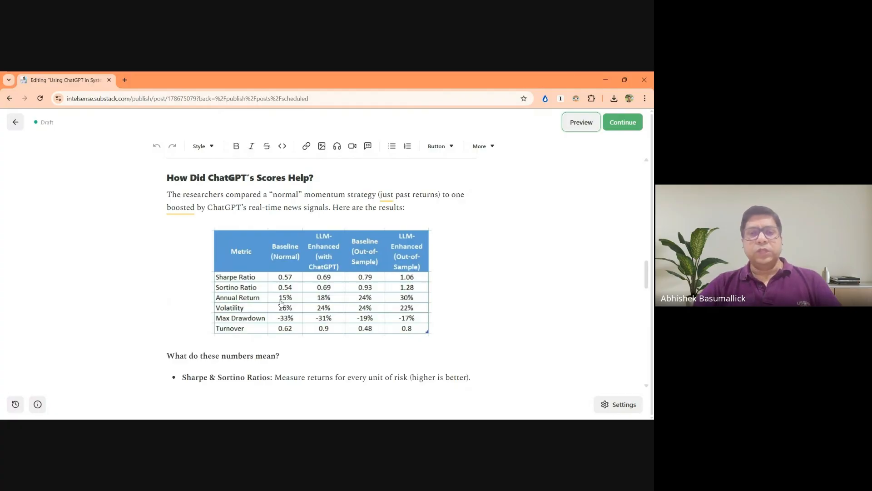
{"action": "mouse_move", "coordinate": [279, 302]}
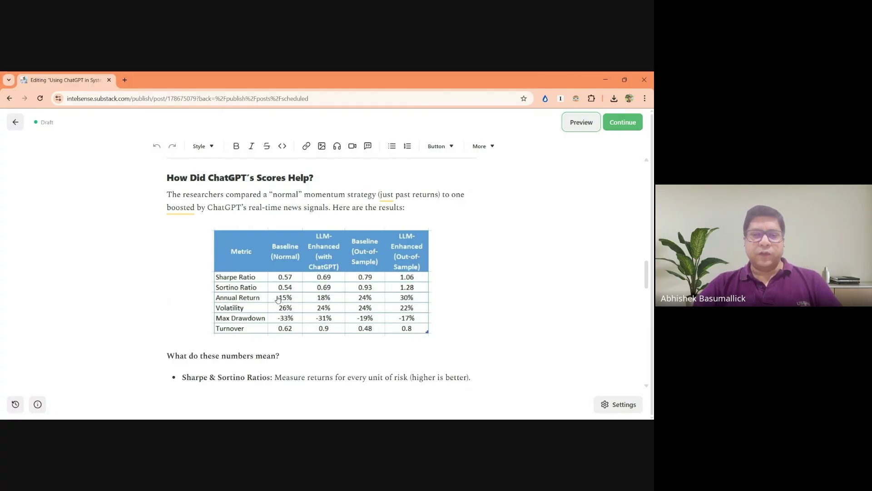
{"action": "mouse_move", "coordinate": [335, 302]}
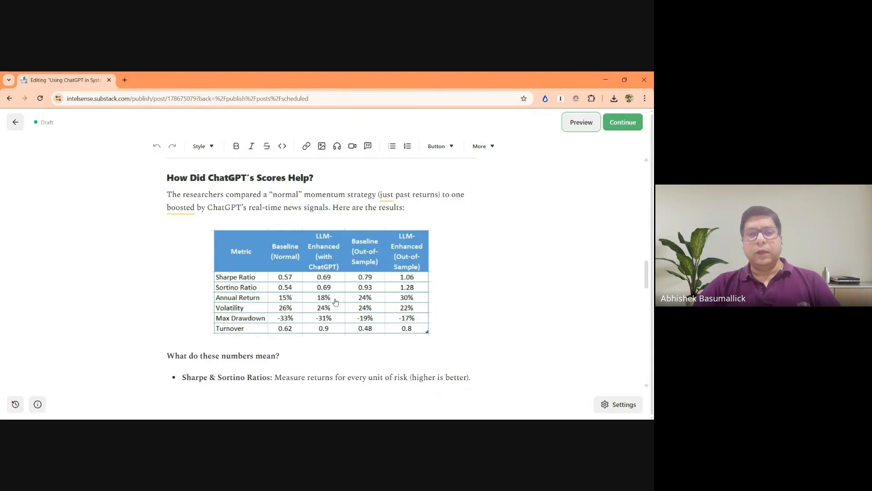
{"action": "mouse_move", "coordinate": [332, 302]}
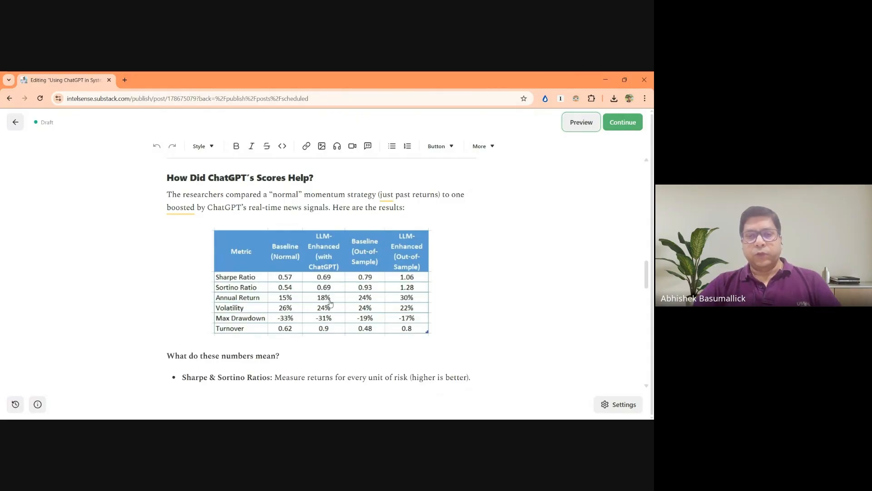
{"action": "mouse_move", "coordinate": [387, 302]}
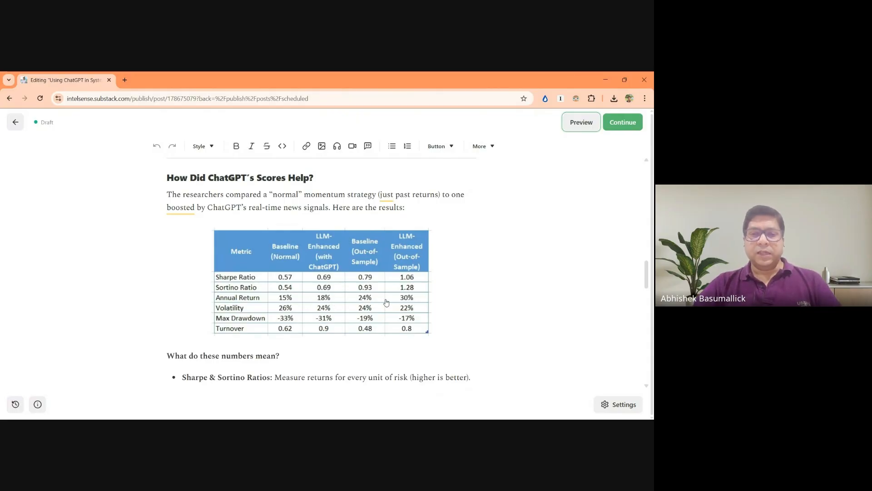
{"action": "mouse_move", "coordinate": [357, 302]}
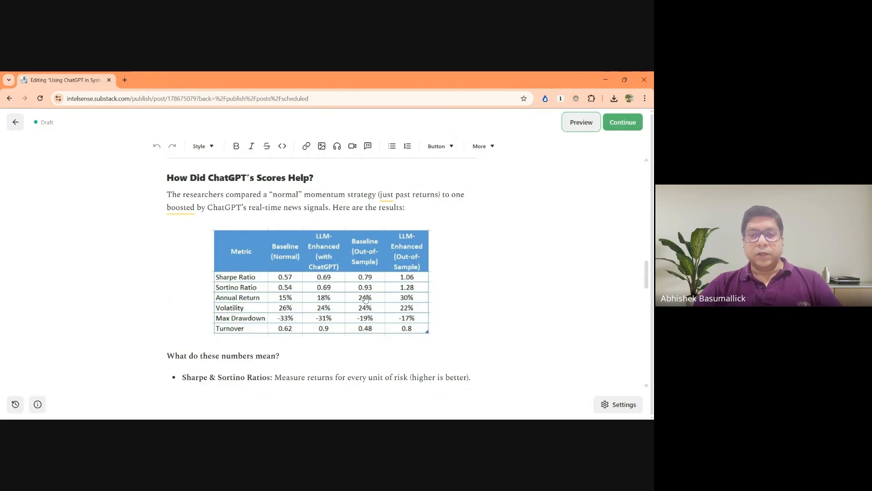
{"action": "mouse_move", "coordinate": [379, 303]}
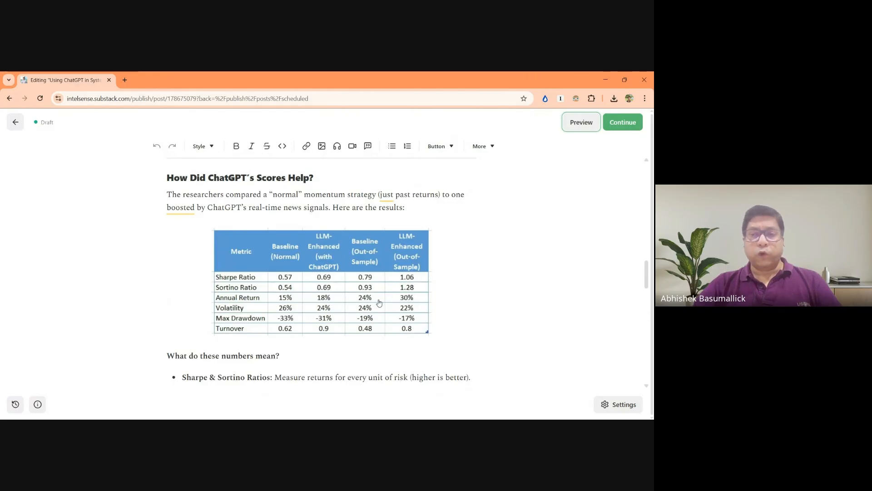
{"action": "mouse_move", "coordinate": [416, 301]}
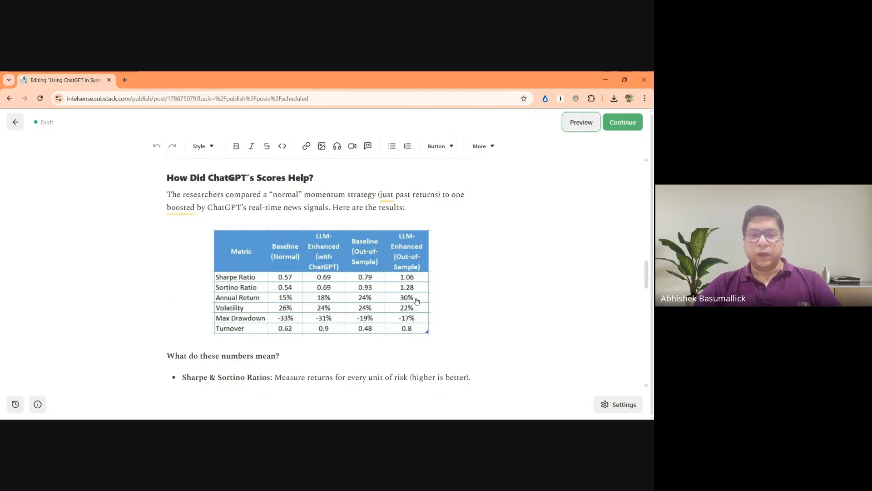
{"action": "mouse_move", "coordinate": [248, 322]}
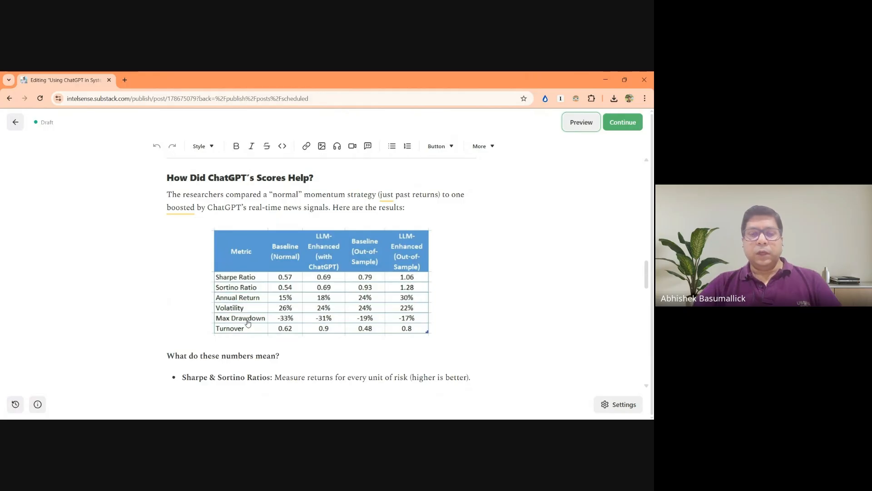
{"action": "mouse_move", "coordinate": [427, 327]}
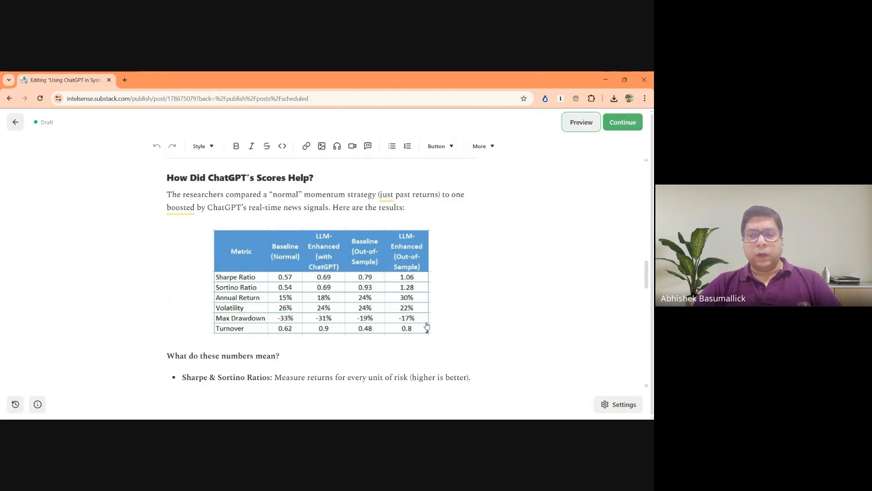
{"action": "mouse_move", "coordinate": [279, 321]}
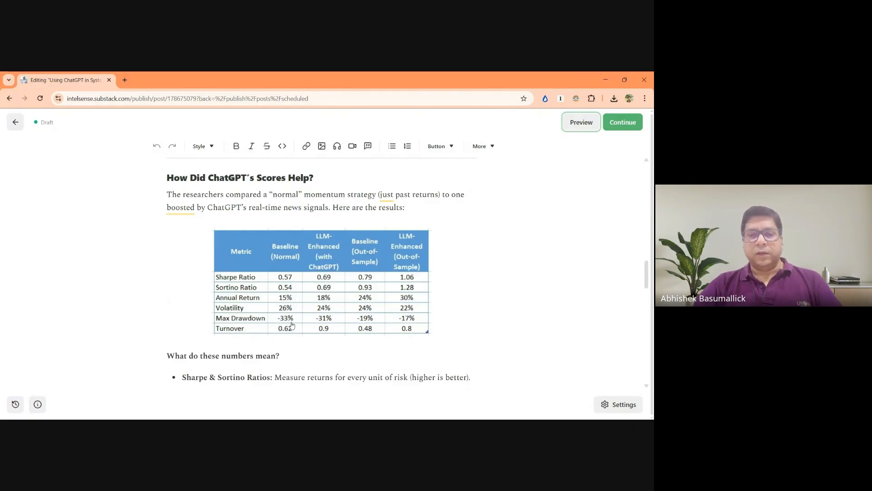
{"action": "mouse_move", "coordinate": [307, 324]}
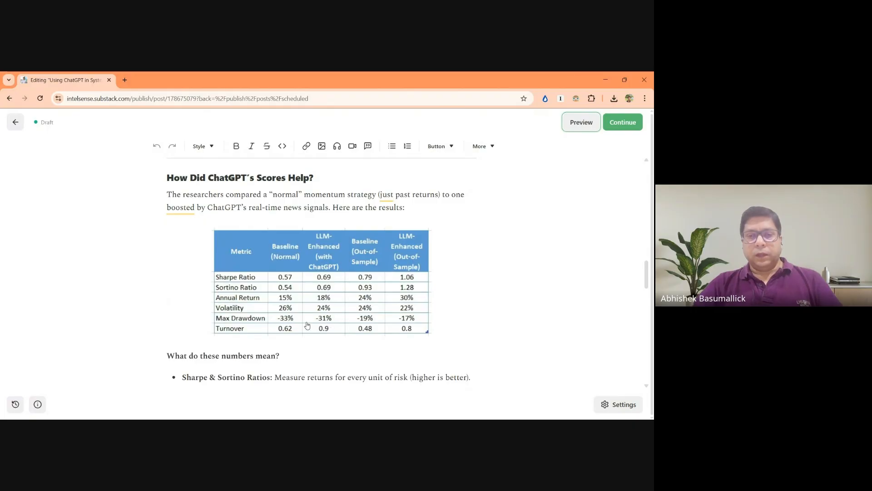
{"action": "mouse_move", "coordinate": [362, 324]}
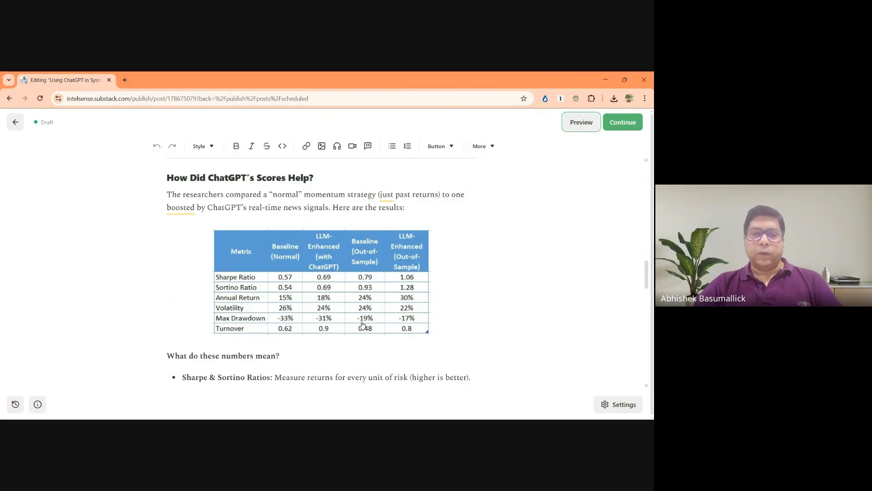
{"action": "mouse_move", "coordinate": [405, 324]}
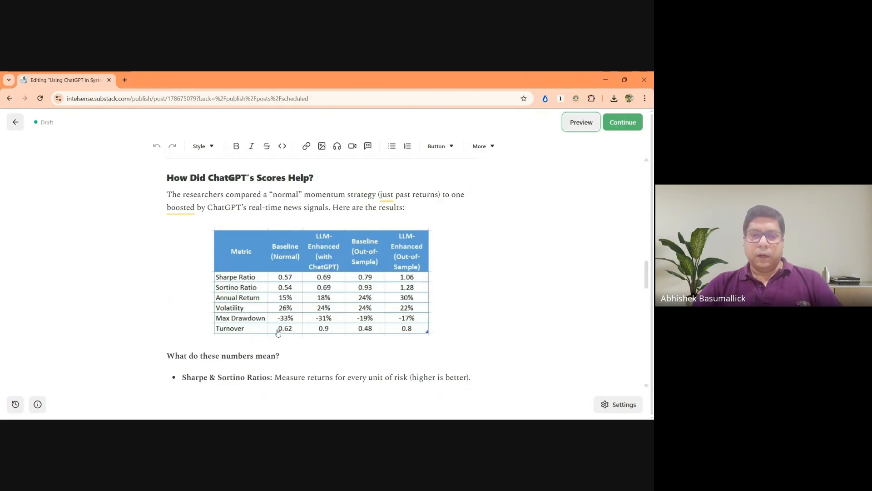
{"action": "mouse_move", "coordinate": [334, 334]}
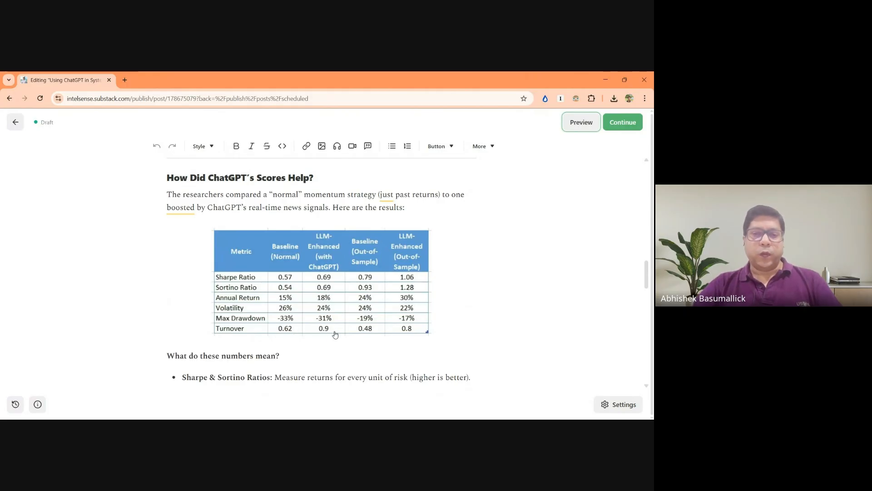
{"action": "mouse_move", "coordinate": [367, 334]}
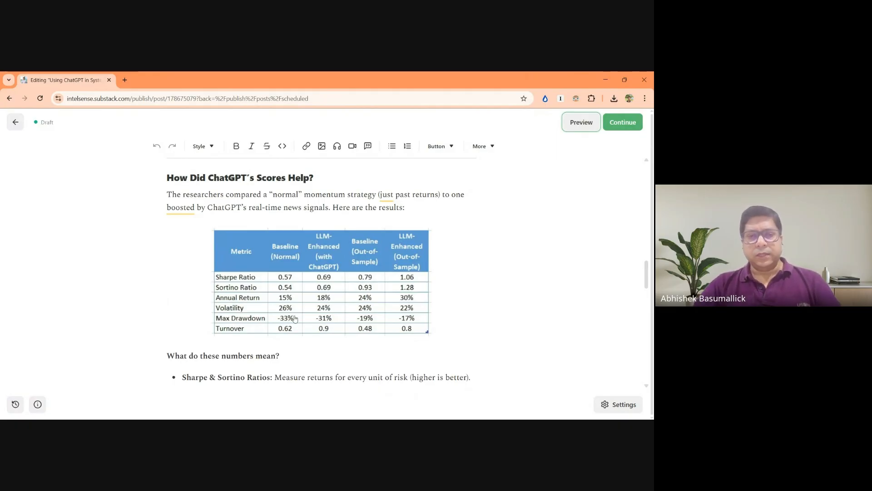
{"action": "mouse_move", "coordinate": [313, 302]}
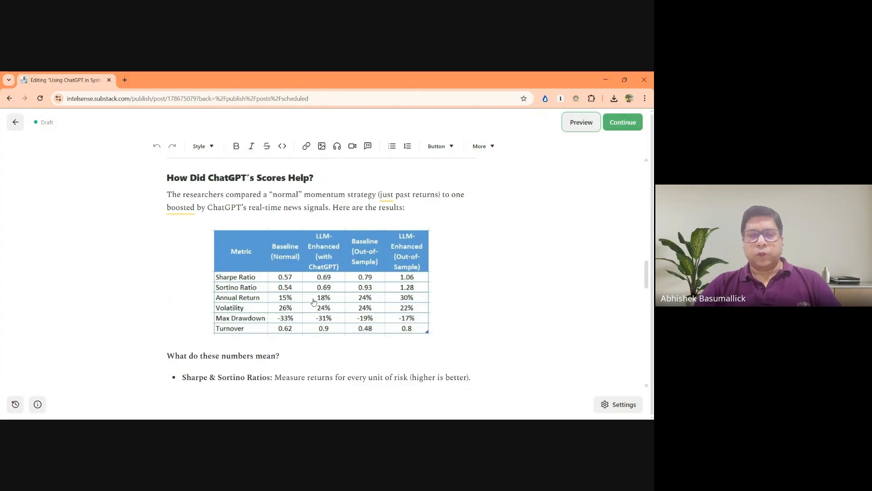
{"action": "mouse_move", "coordinate": [346, 291]}
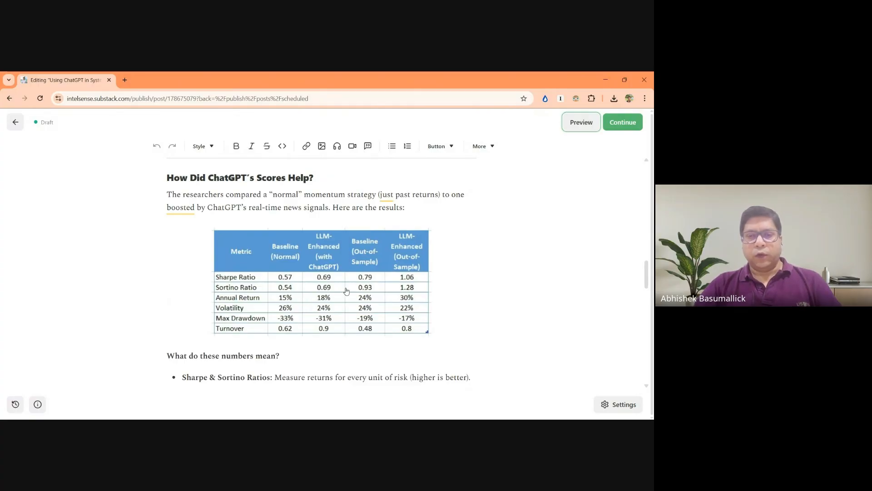
{"action": "mouse_move", "coordinate": [404, 299]}
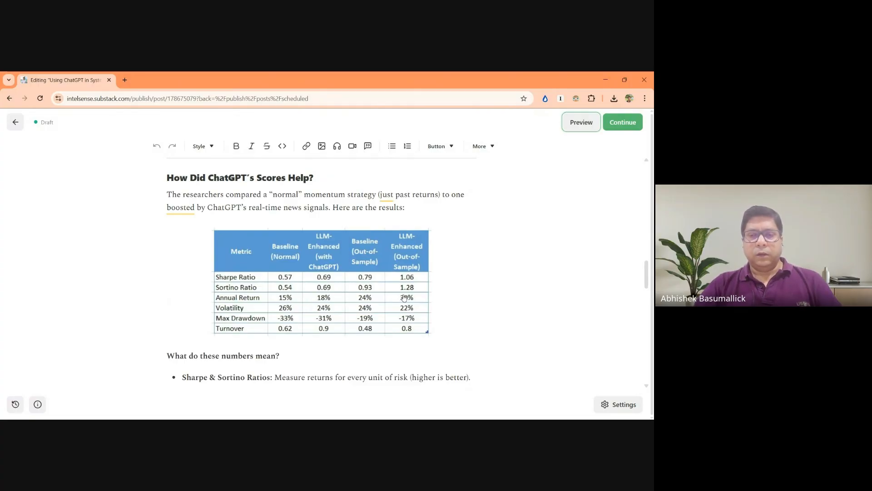
{"action": "scroll", "scroll_direction": "down", "scroll_amount": 3}
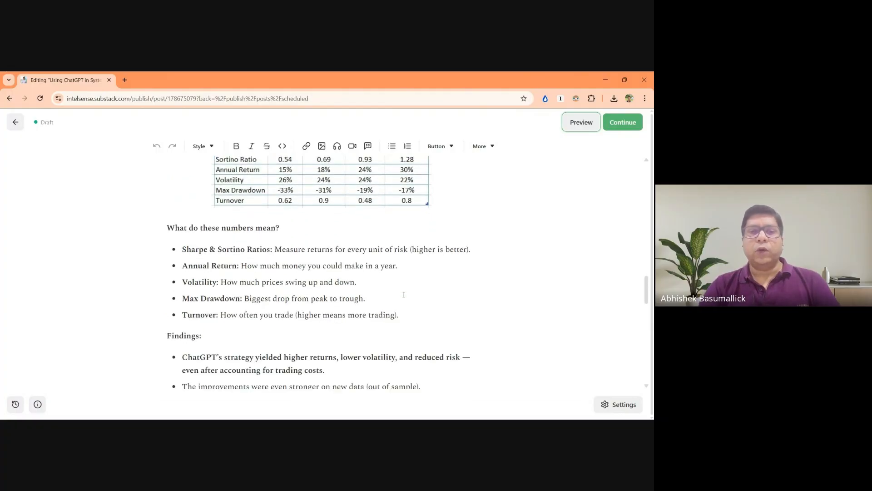
{"action": "scroll", "scroll_direction": "down", "scroll_amount": 3}
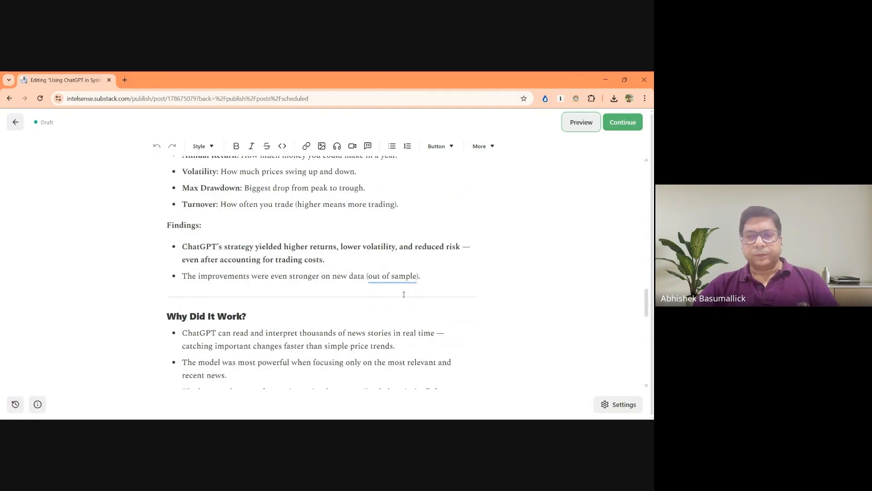
{"action": "scroll", "scroll_direction": "down", "scroll_amount": 3}
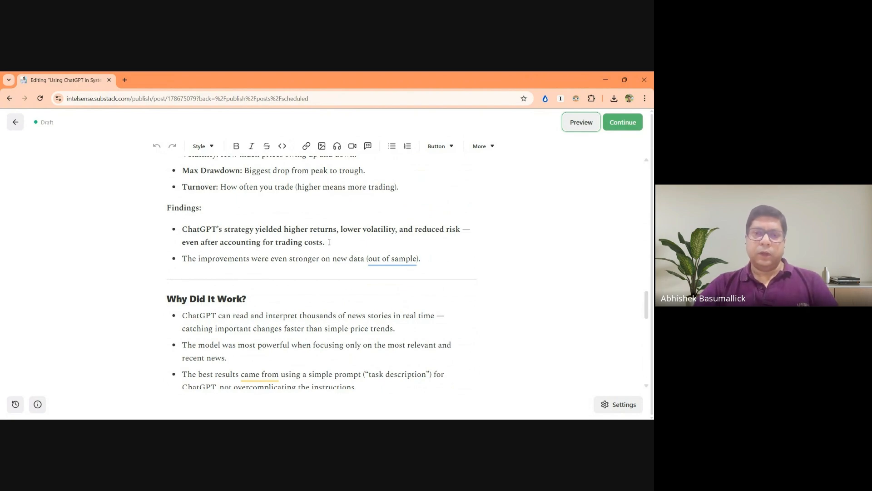
{"action": "scroll", "scroll_direction": "down", "scroll_amount": 3}
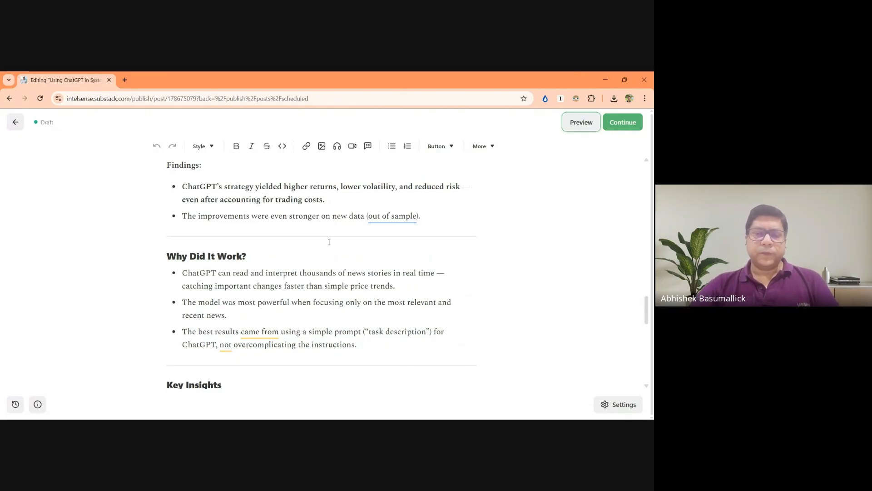
{"action": "scroll", "scroll_direction": "down", "scroll_amount": 3}
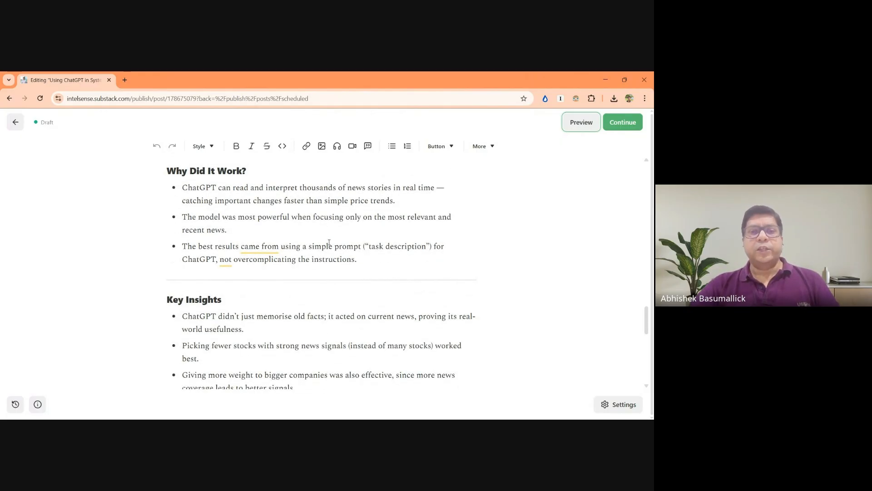
{"action": "mouse_move", "coordinate": [317, 201]}
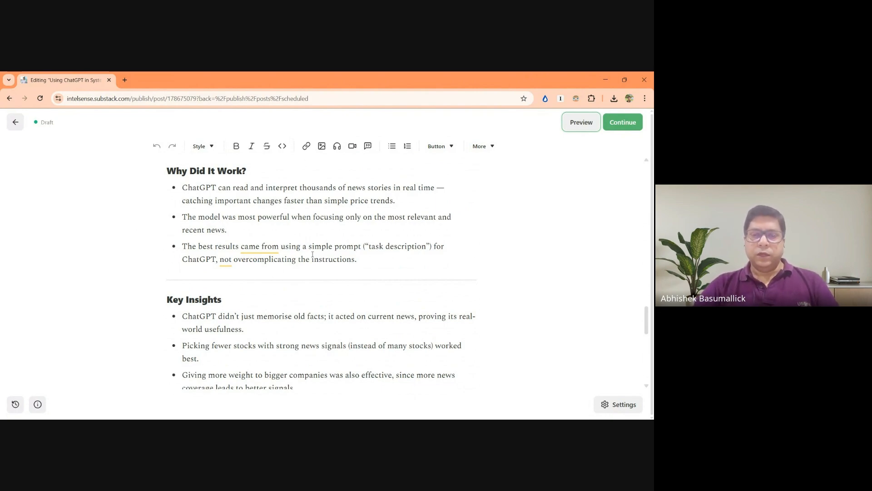
{"action": "scroll", "scroll_direction": "down", "scroll_amount": 3}
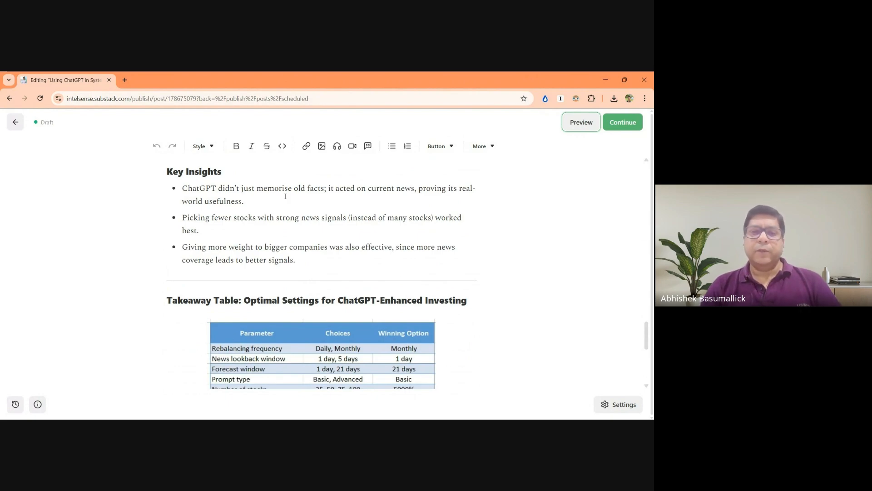
{"action": "scroll", "scroll_direction": "down", "scroll_amount": 3}
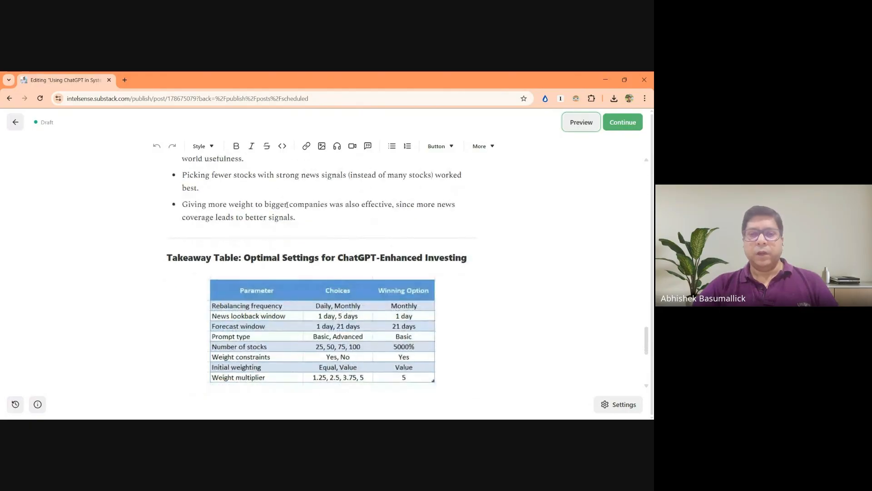
{"action": "scroll", "scroll_direction": "down", "scroll_amount": 3}
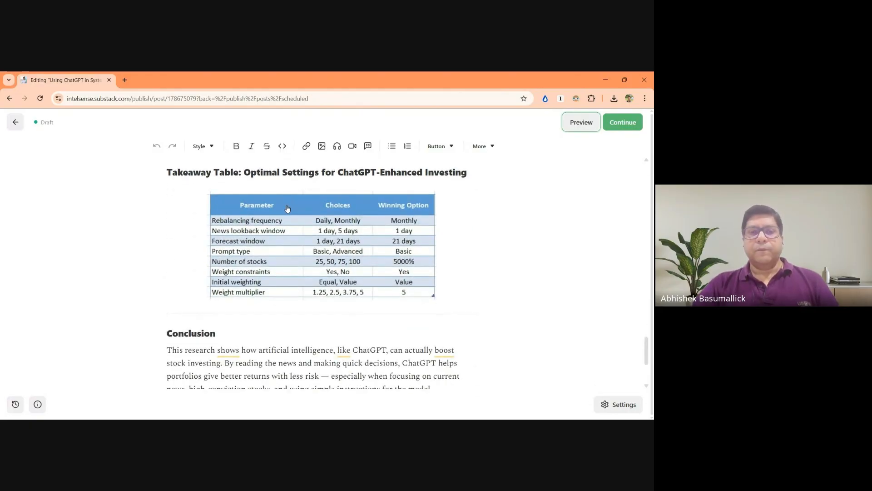
{"action": "mouse_move", "coordinate": [402, 283]}
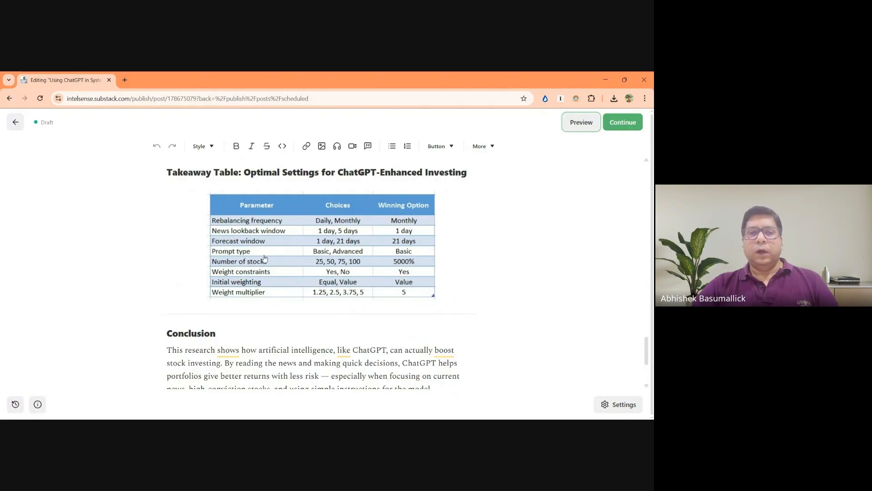
{"action": "mouse_move", "coordinate": [405, 238]}
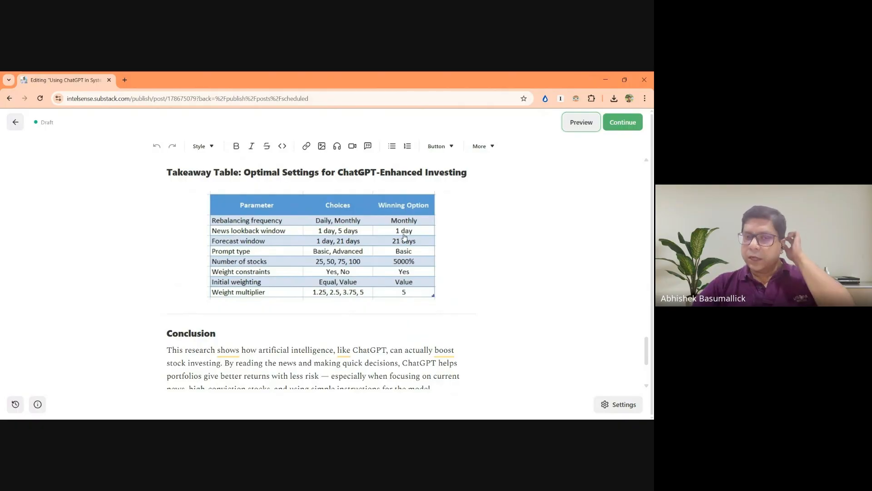
{"action": "mouse_move", "coordinate": [418, 239]}
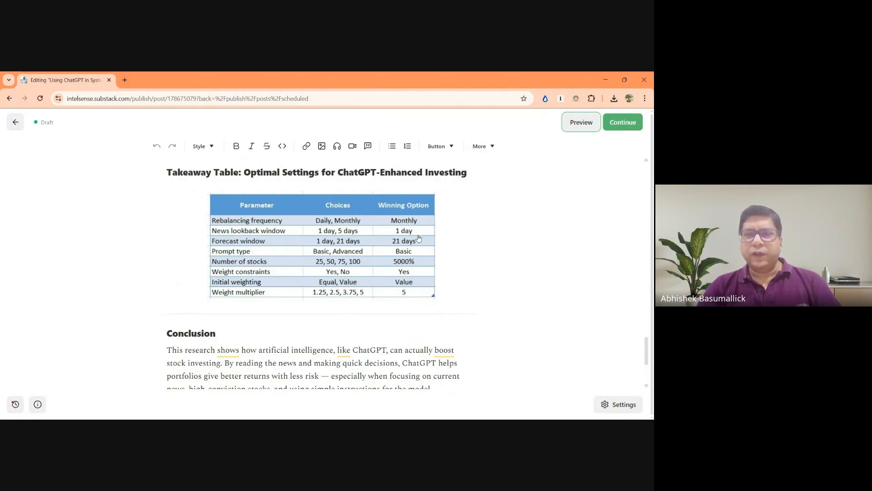
{"action": "mouse_move", "coordinate": [289, 222]}
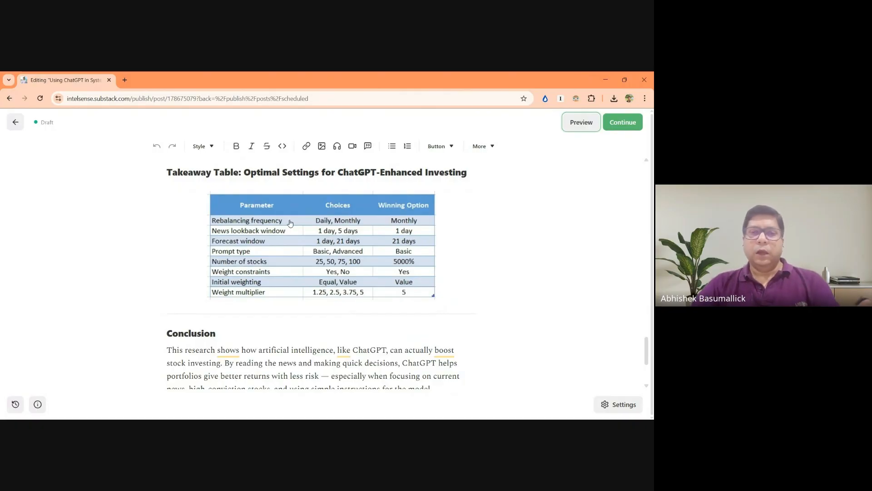
{"action": "mouse_move", "coordinate": [328, 228]}
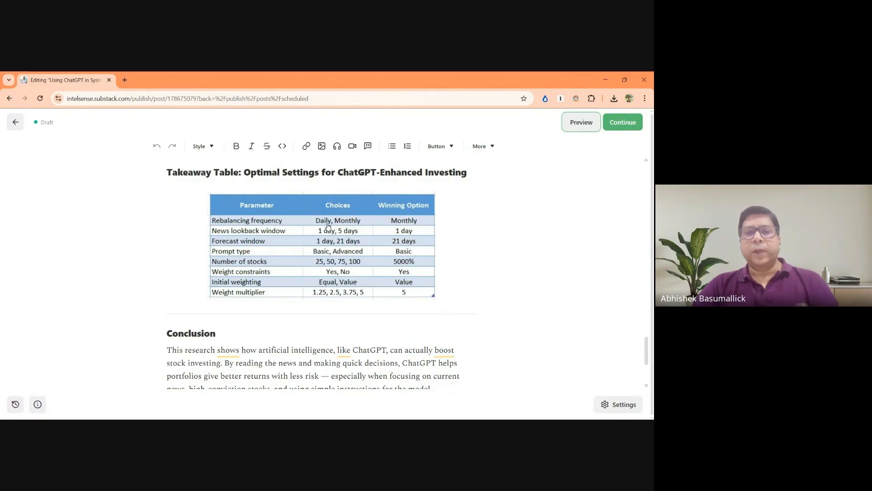
{"action": "mouse_move", "coordinate": [401, 274]}
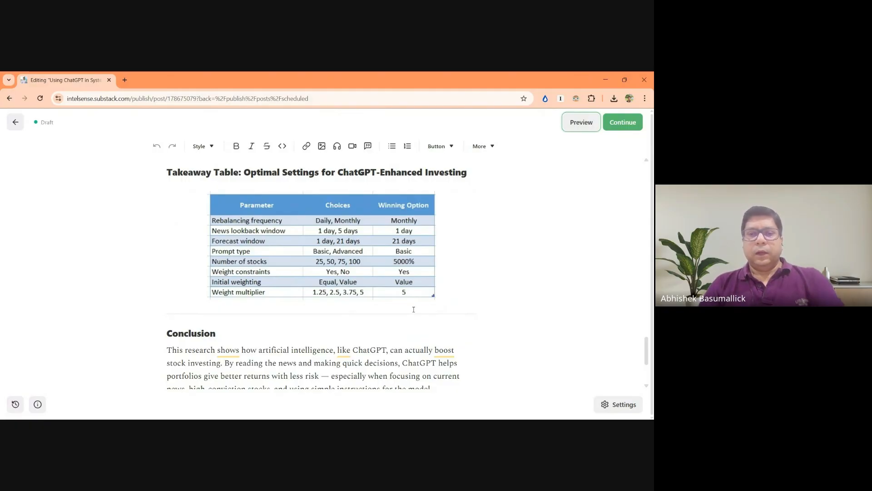
{"action": "mouse_move", "coordinate": [481, 384]}
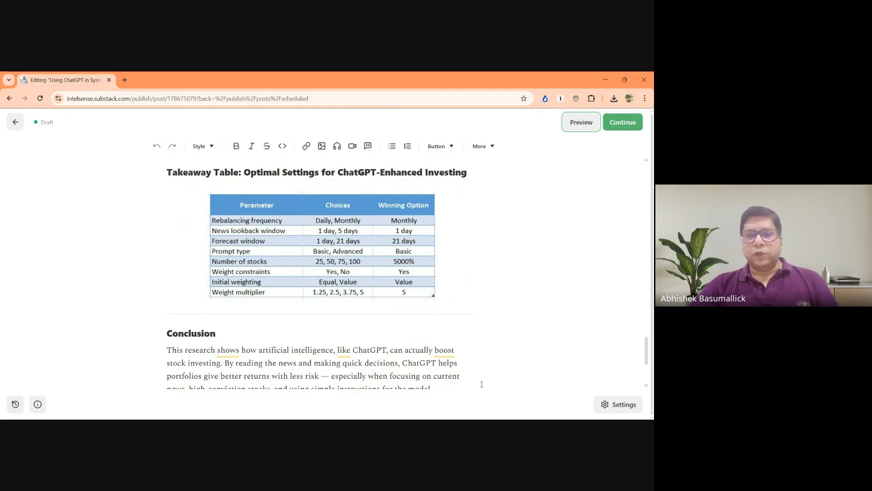
{"action": "mouse_move", "coordinate": [407, 272]}
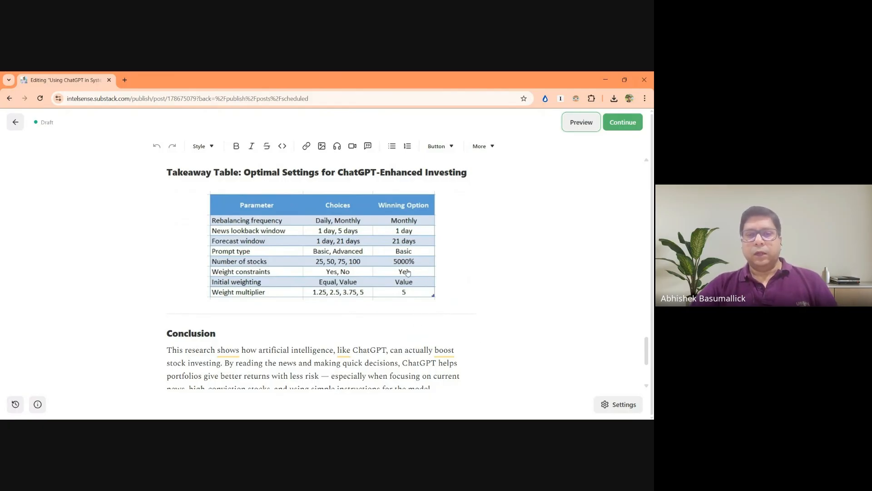
{"action": "mouse_move", "coordinate": [480, 285]}
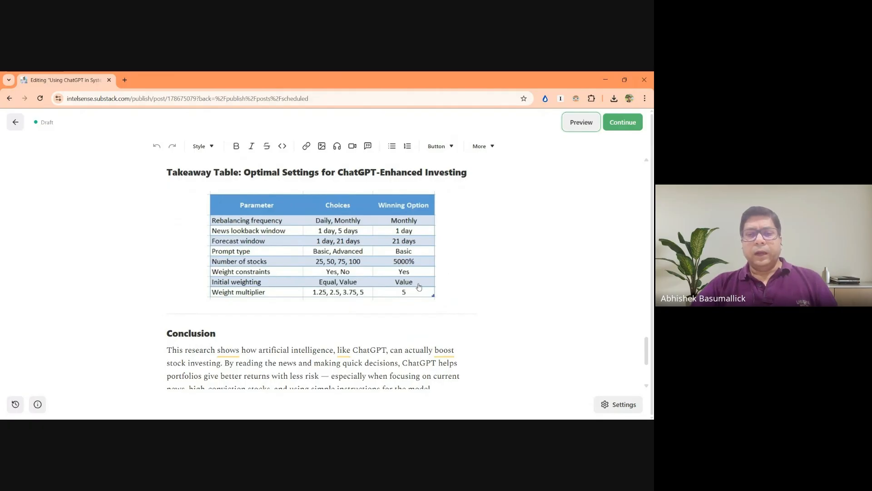
{"action": "mouse_move", "coordinate": [254, 273]}
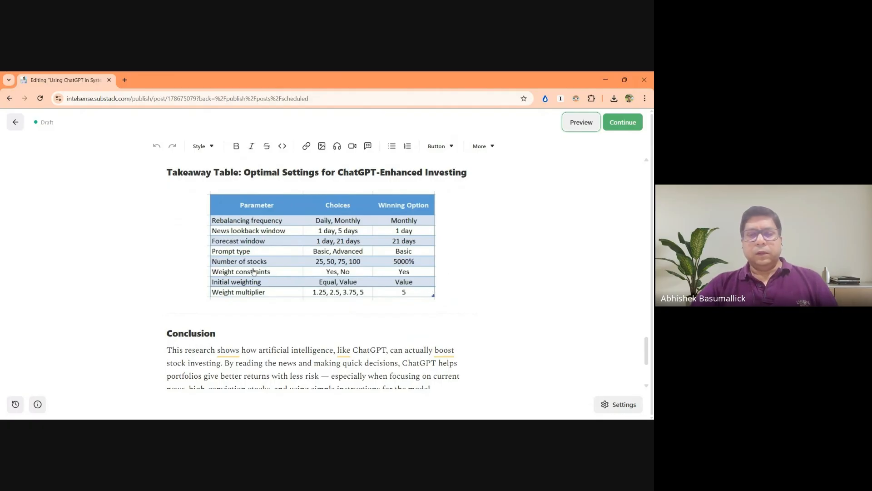
{"action": "mouse_move", "coordinate": [414, 275]}
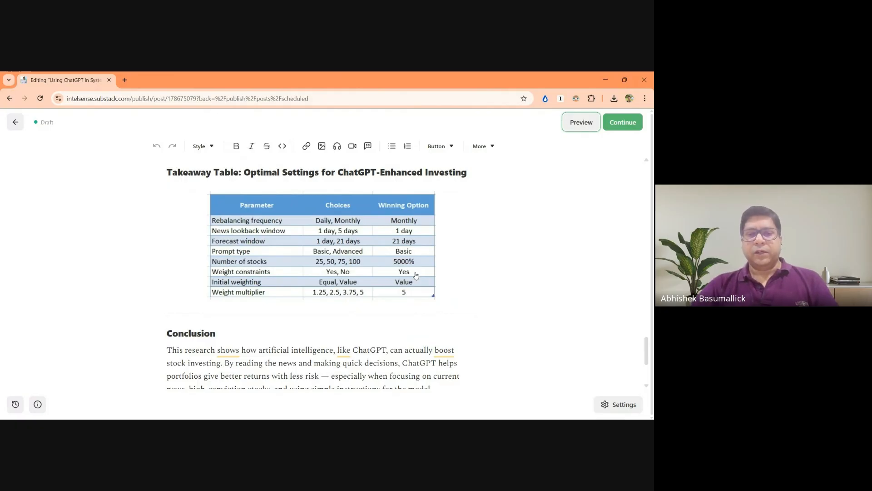
{"action": "scroll", "scroll_direction": "down", "scroll_amount": 3}
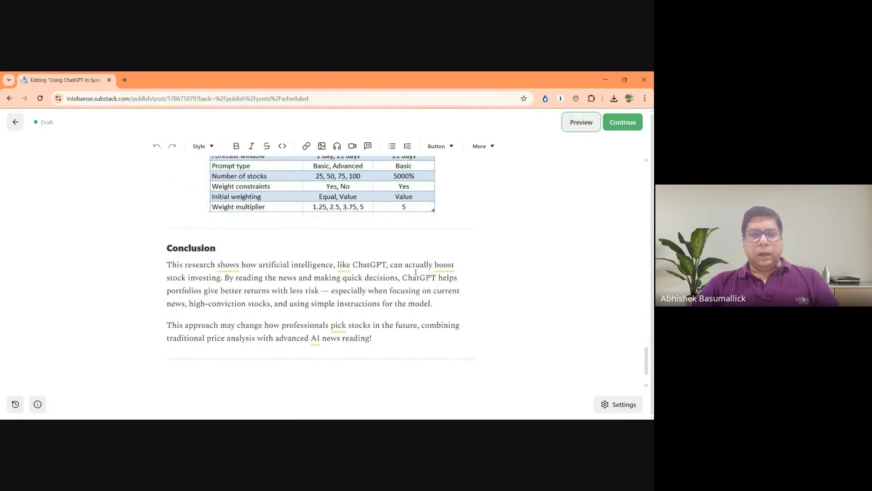
{"action": "scroll", "scroll_direction": "down", "scroll_amount": 3}
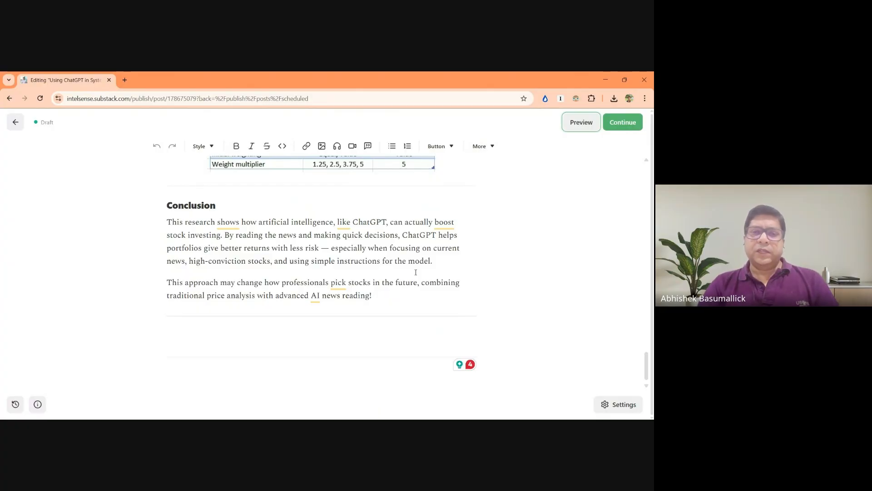